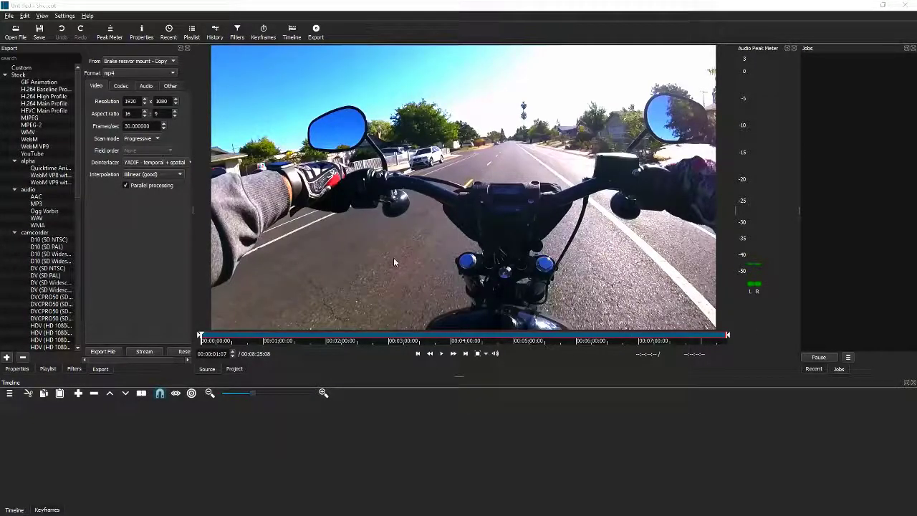
mouse_move(445, 238)
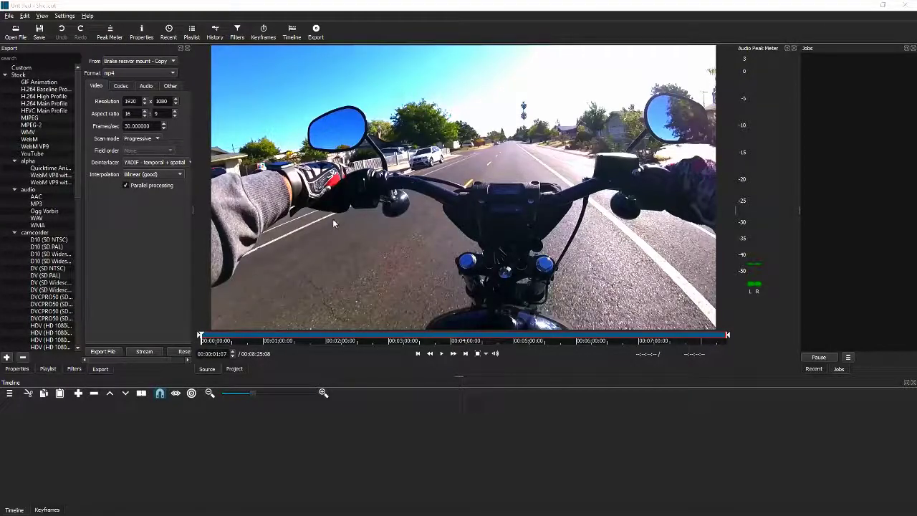
mouse_move(364, 235)
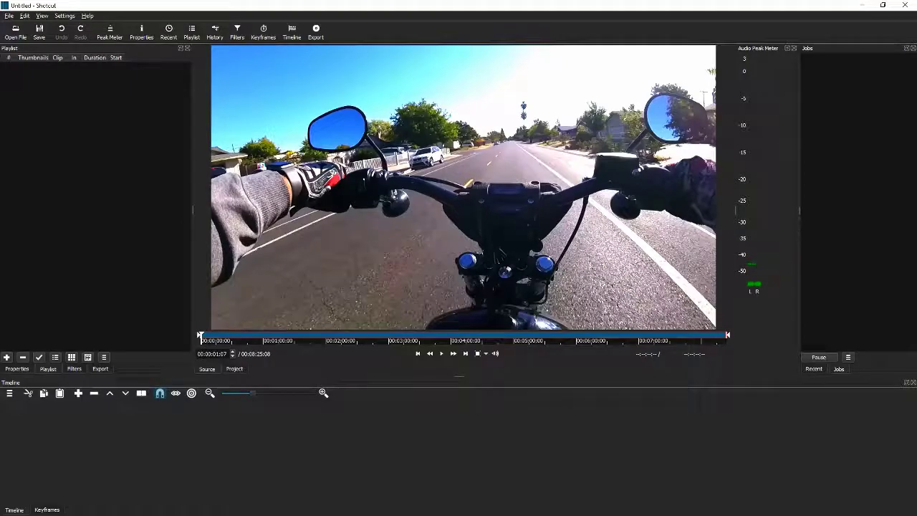
Step: Bring the motorcycle clip onto the timeline and add a second video track above it
click(441, 352)
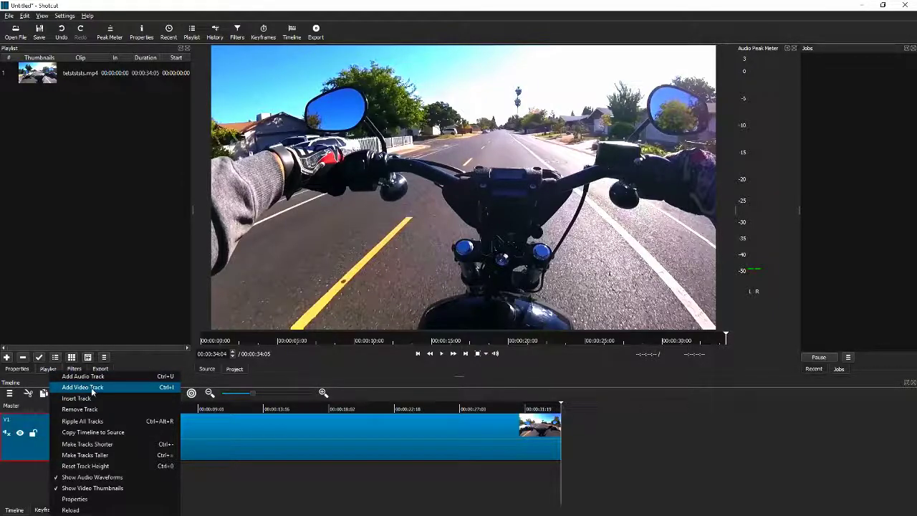
click(81, 387)
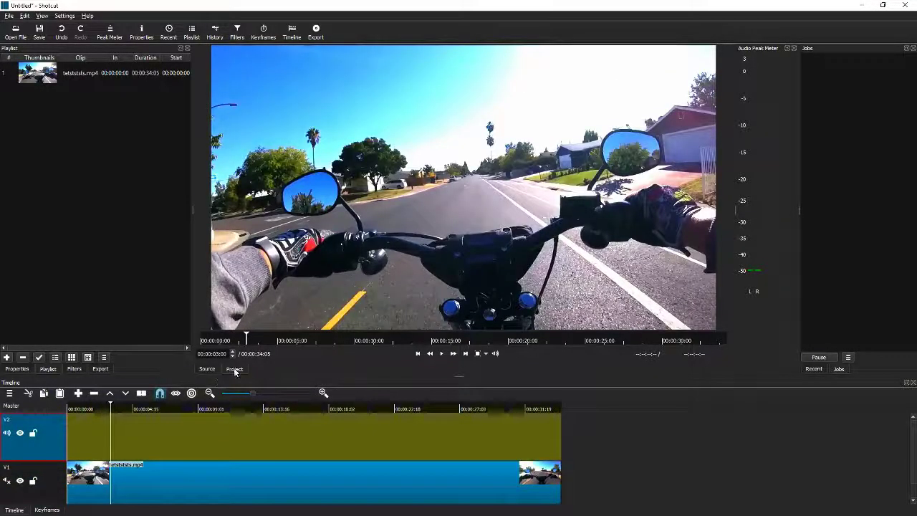
Step: Create a transparent colour clip from the Color generator and place it on track V2
click(8, 14)
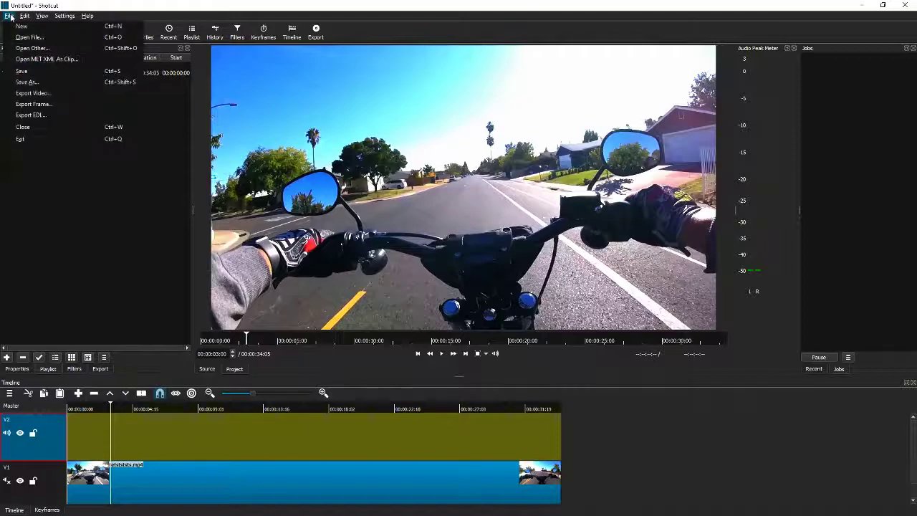
click(31, 49)
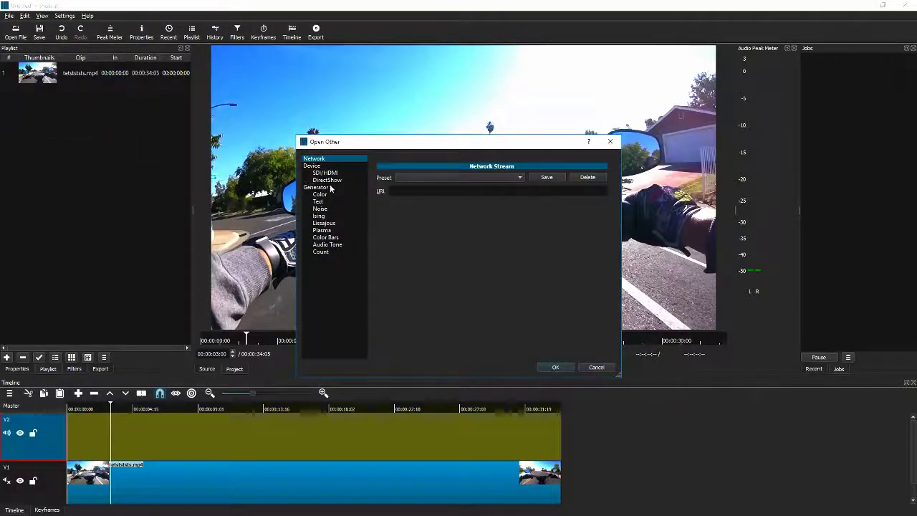
click(319, 195)
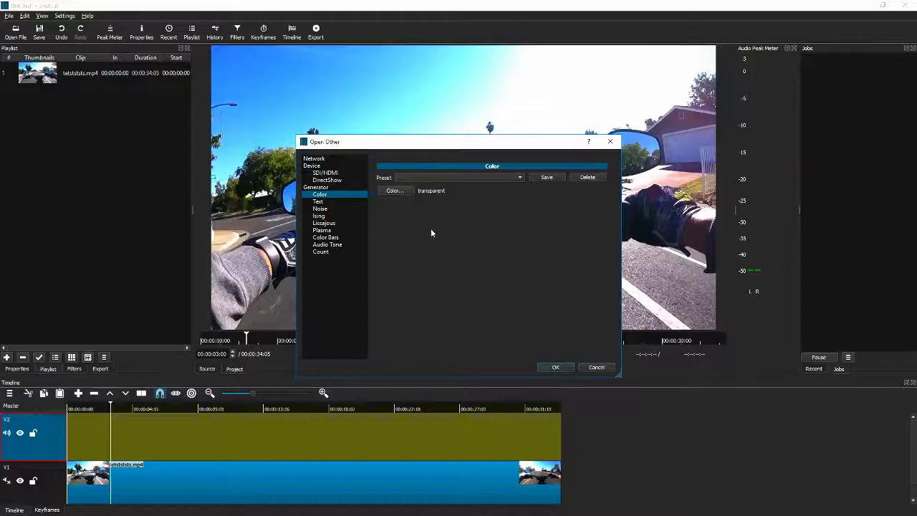
click(596, 367)
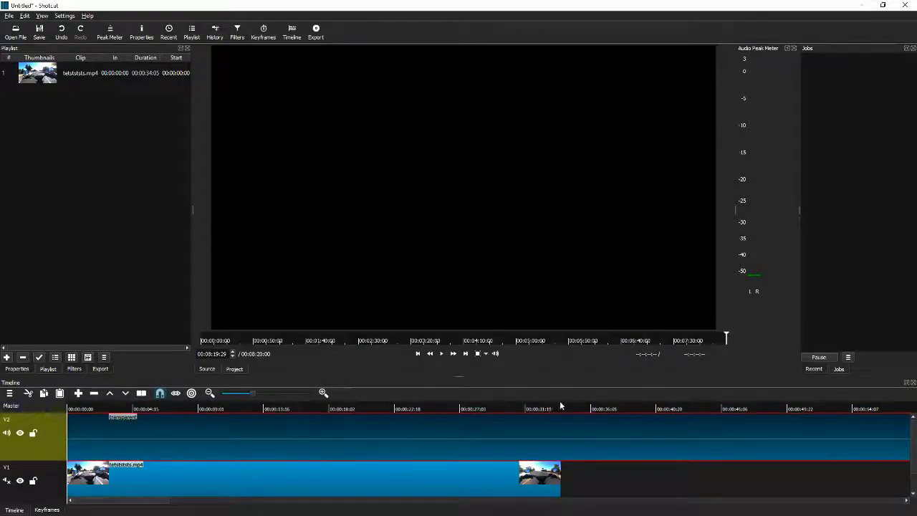
Step: Move the playhead to the end of the motorcycle clip to mark the trim point
click(551, 409)
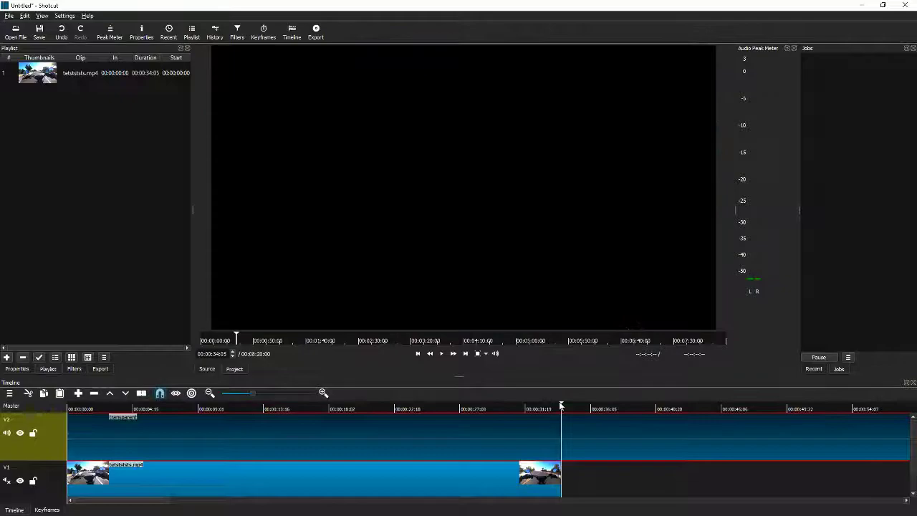
mouse_move(236, 425)
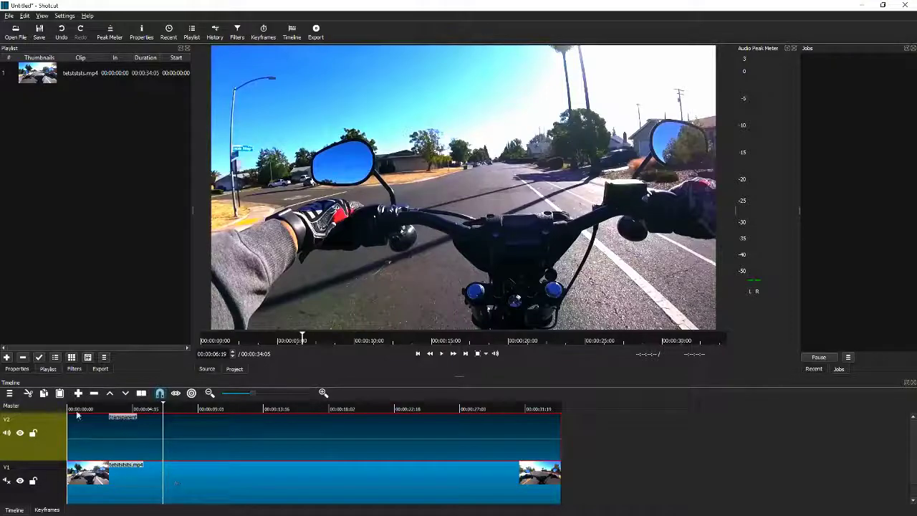
Step: Attach a Video Text filter to the transparent clip so its timecode shows over the footage
click(86, 408)
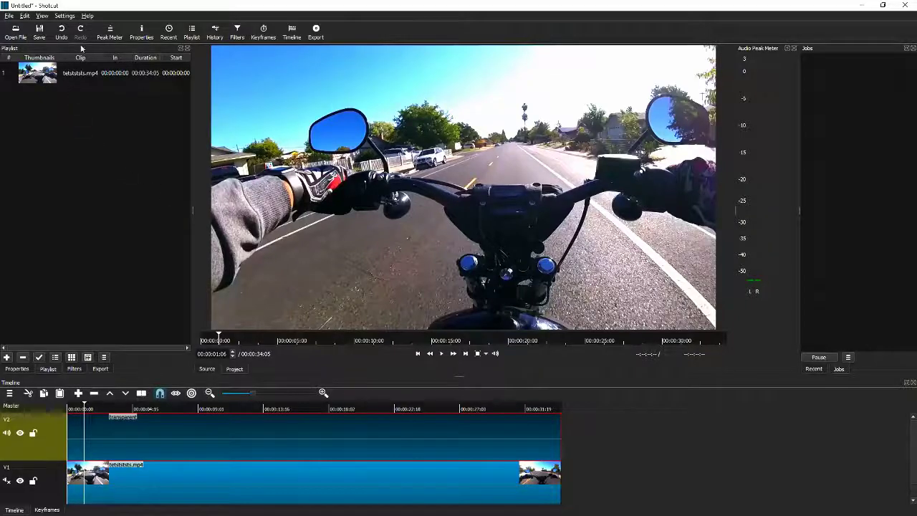
click(75, 368)
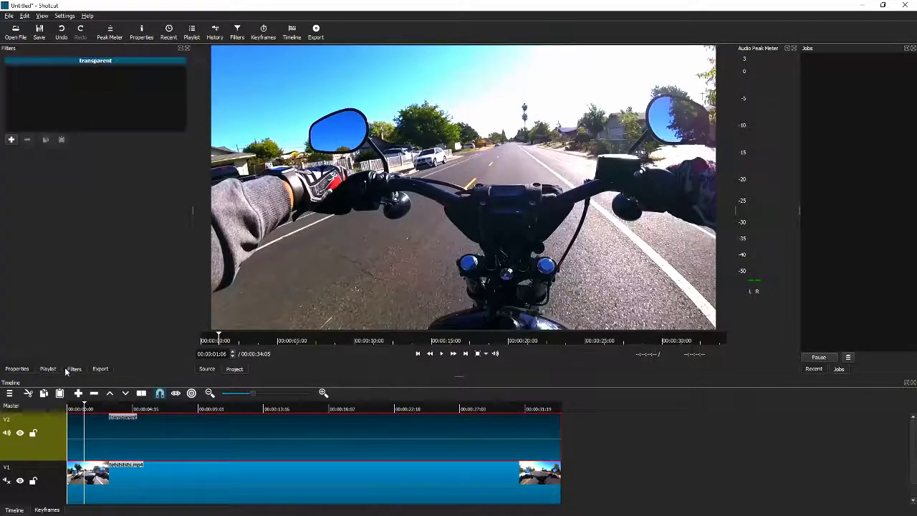
click(11, 139)
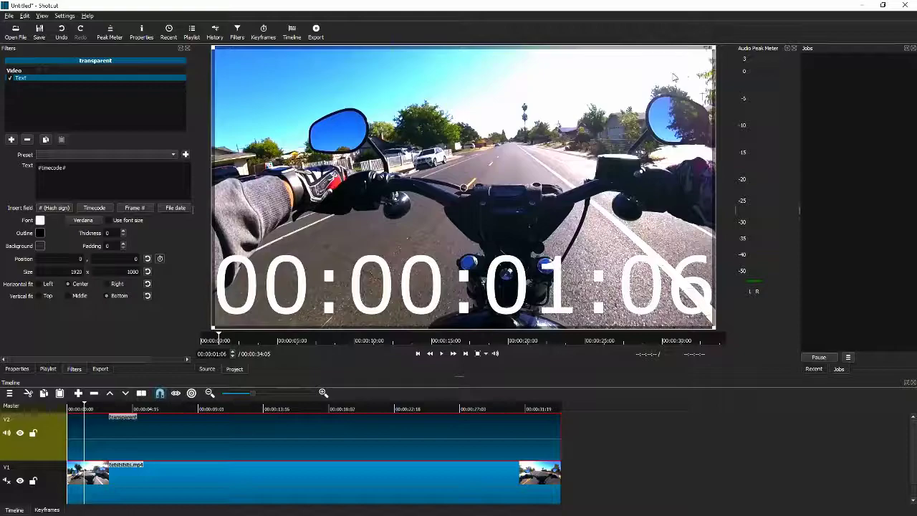
click(11, 139)
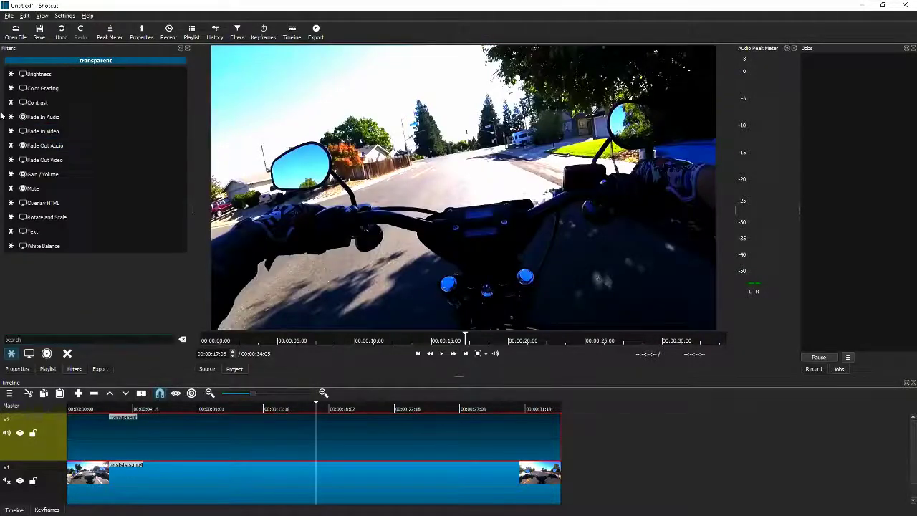
click(45, 204)
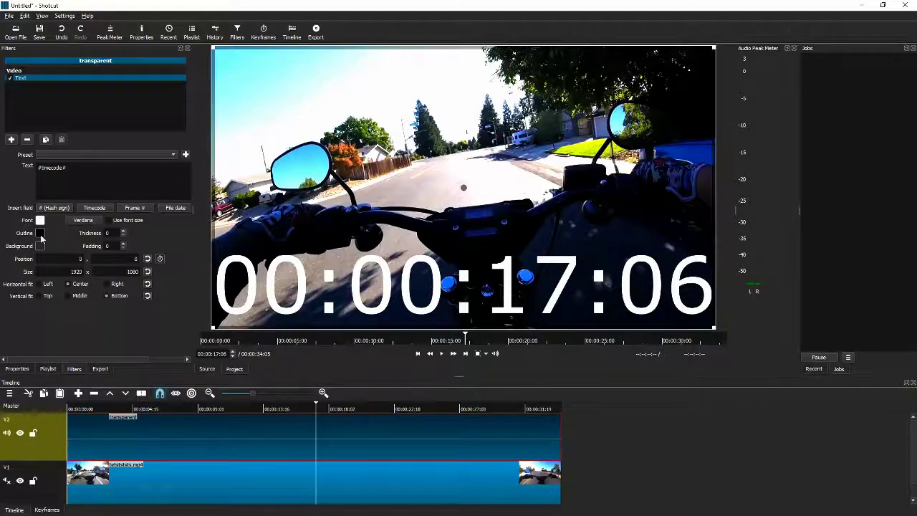
Step: Try a red text background, then set the text colour to black to form the band
click(40, 232)
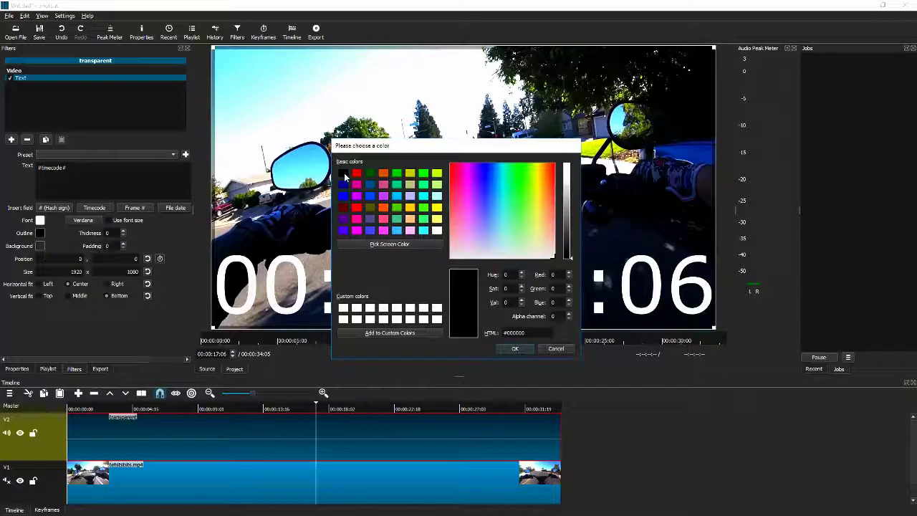
click(514, 348)
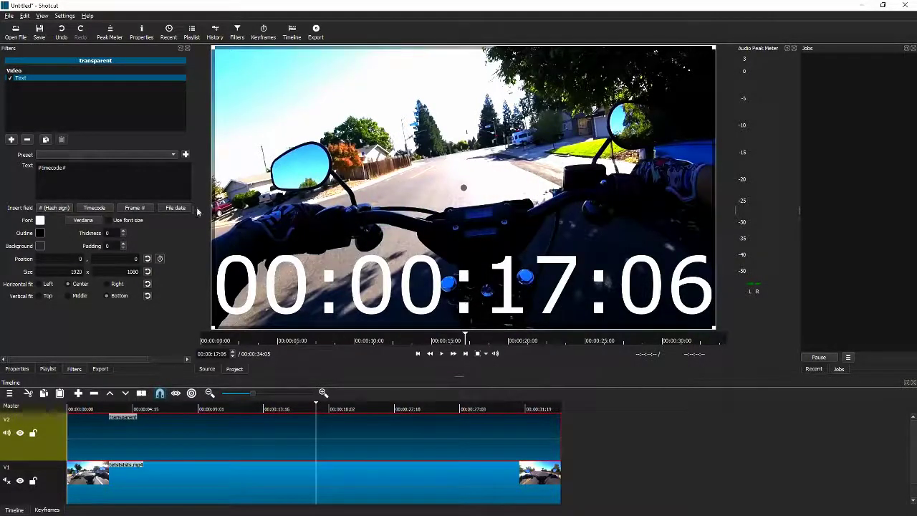
mouse_move(41, 247)
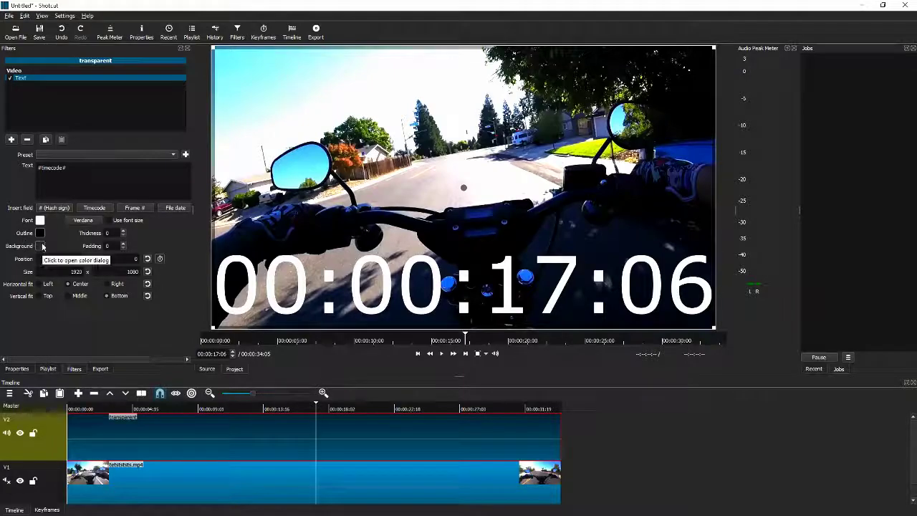
click(40, 246)
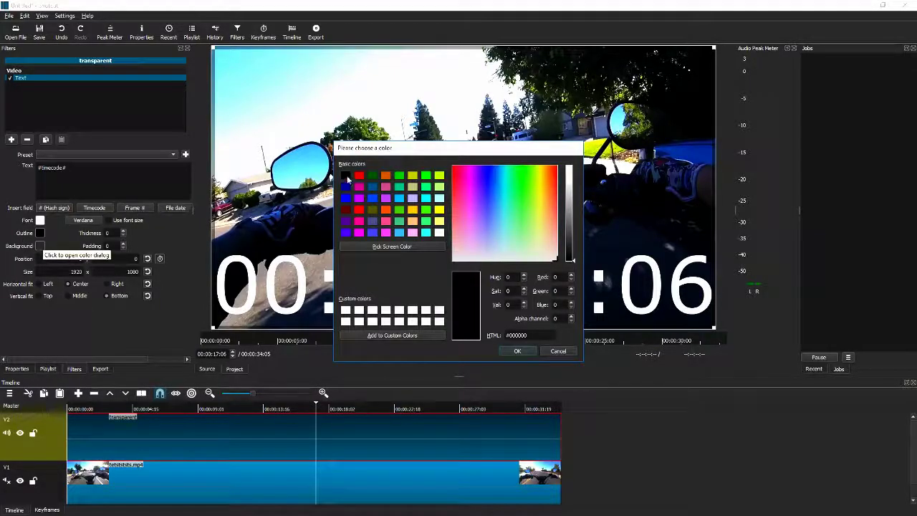
click(358, 175)
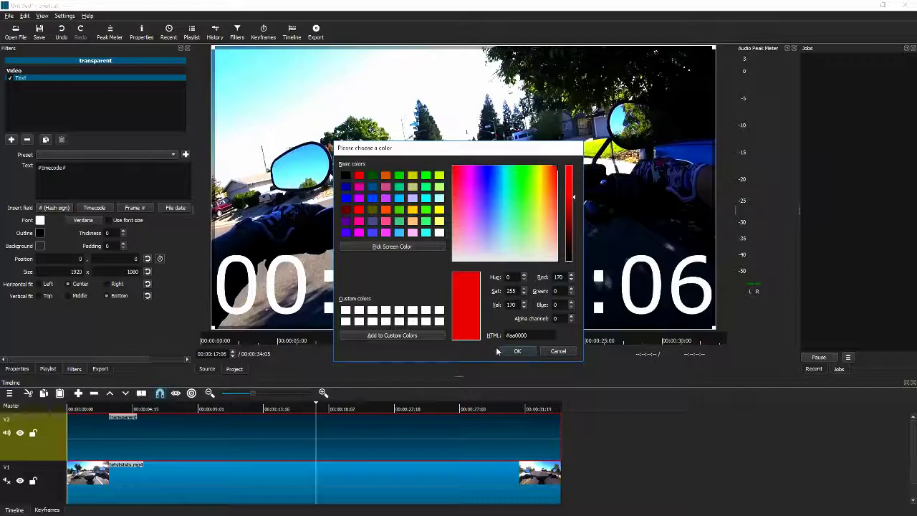
click(517, 351)
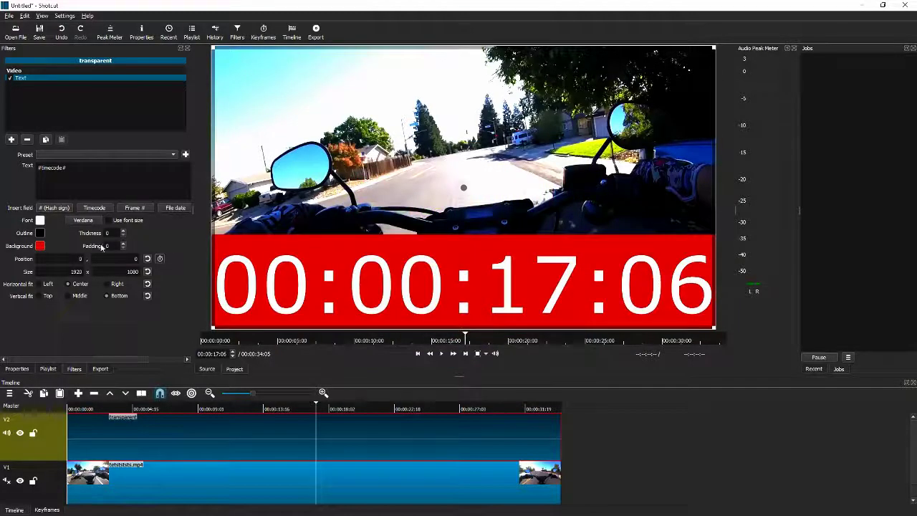
click(40, 247)
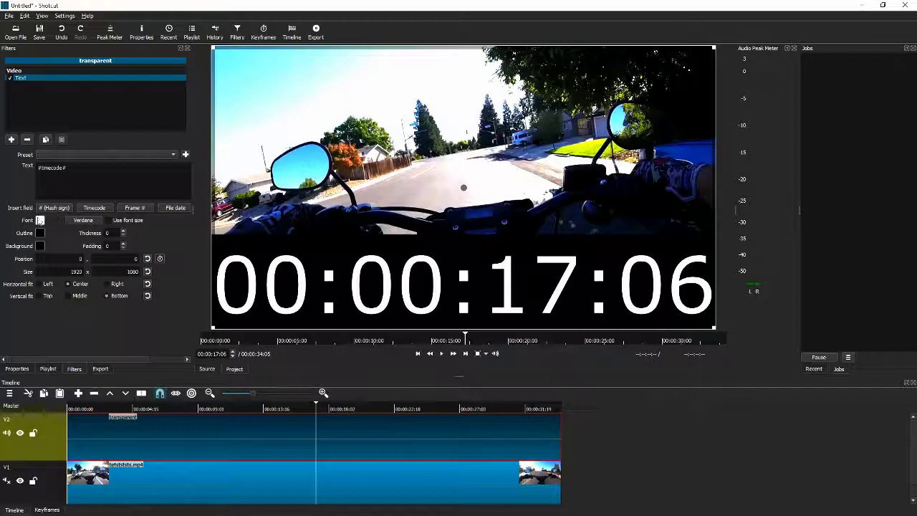
mouse_move(40, 232)
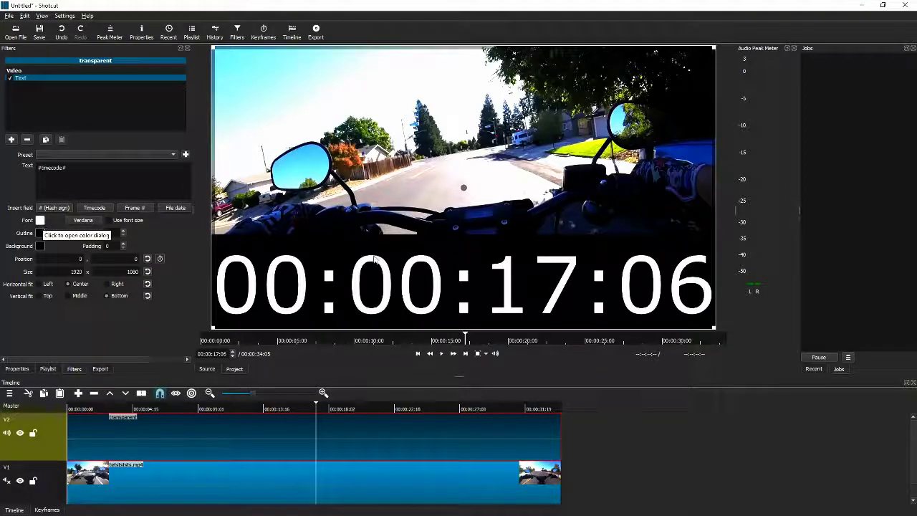
click(40, 232)
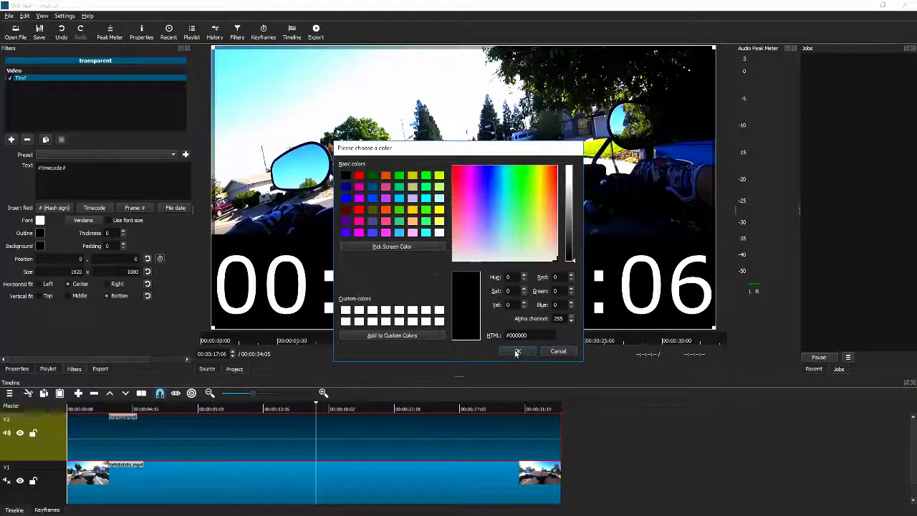
click(517, 351)
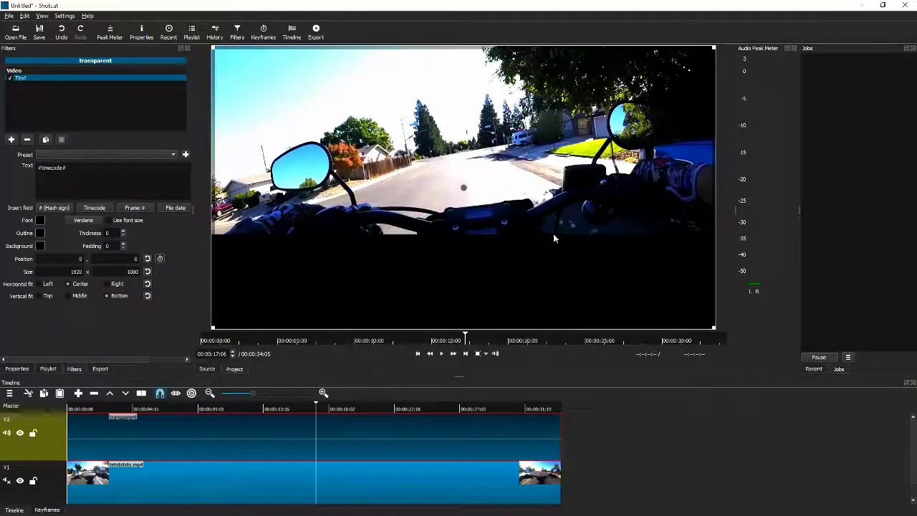
mouse_move(559, 255)
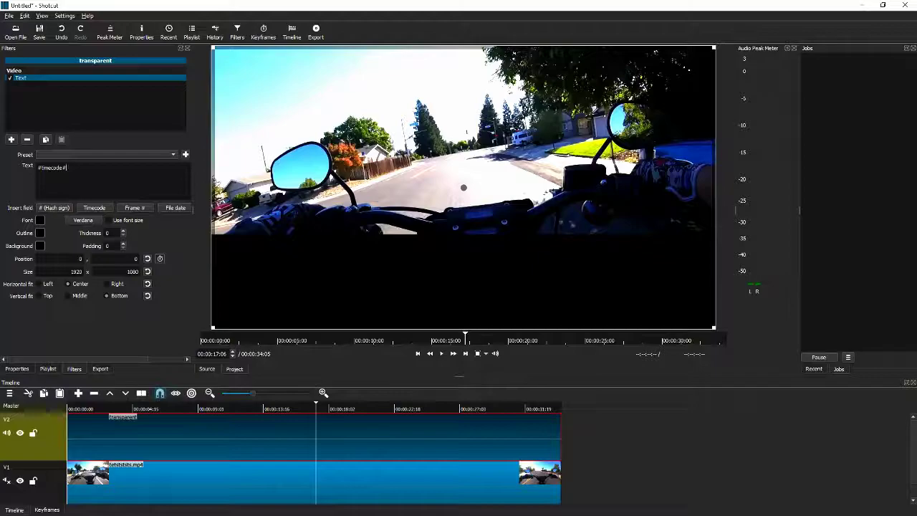
Step: Replace #timecode# with a string of repeated characters so the black band fills the width
click(112, 166)
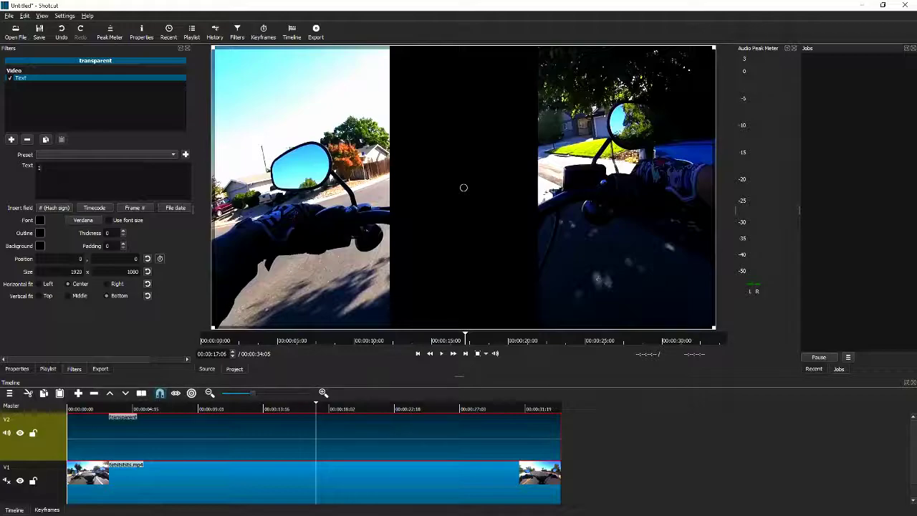
text(111)
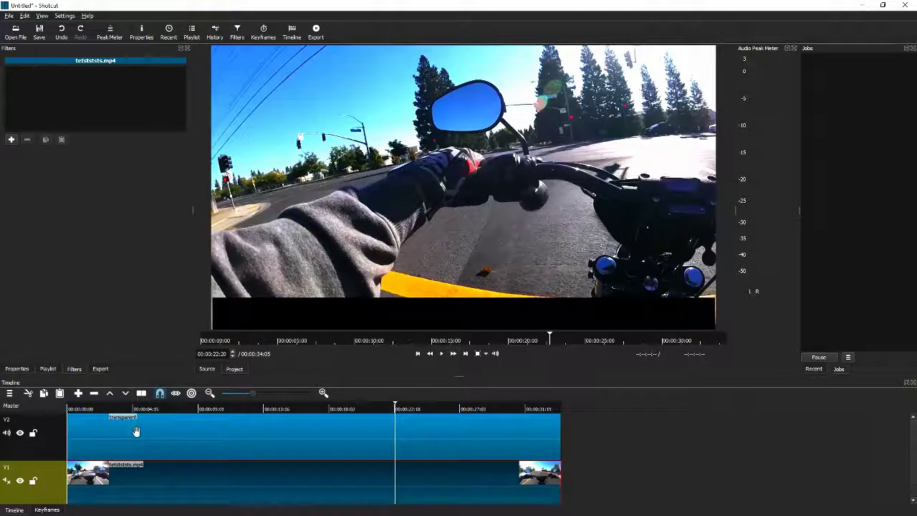
Step: Select the transparent clip to reopen its bar text filter settings
click(123, 417)
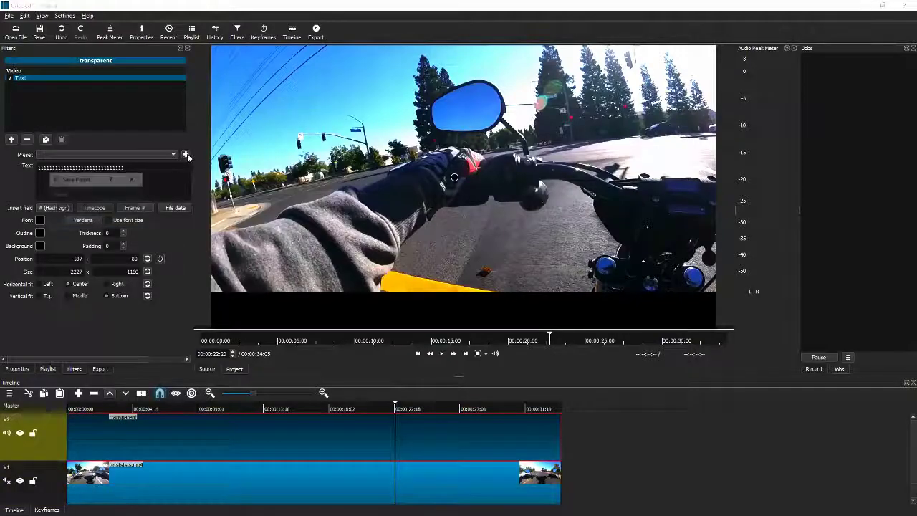
Step: Save the bottom bar text settings as a preset named Bar lower
click(185, 155)
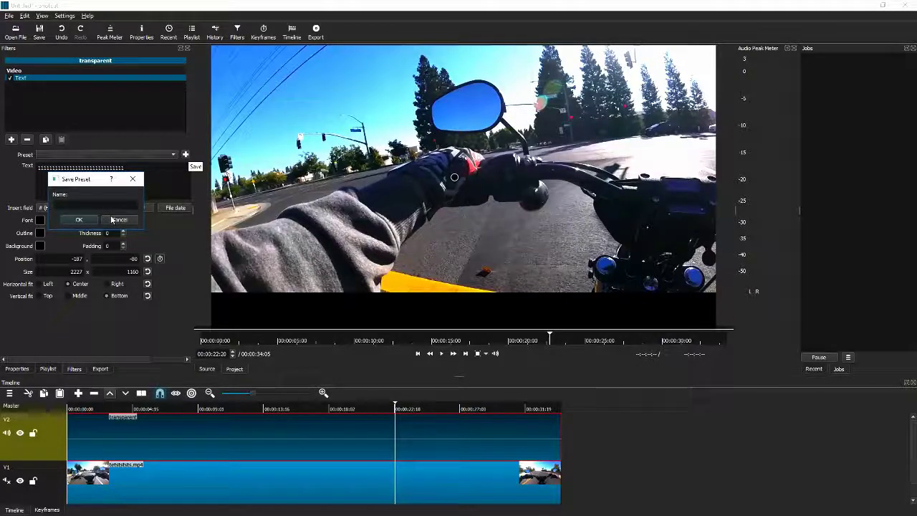
text(Bar lower)
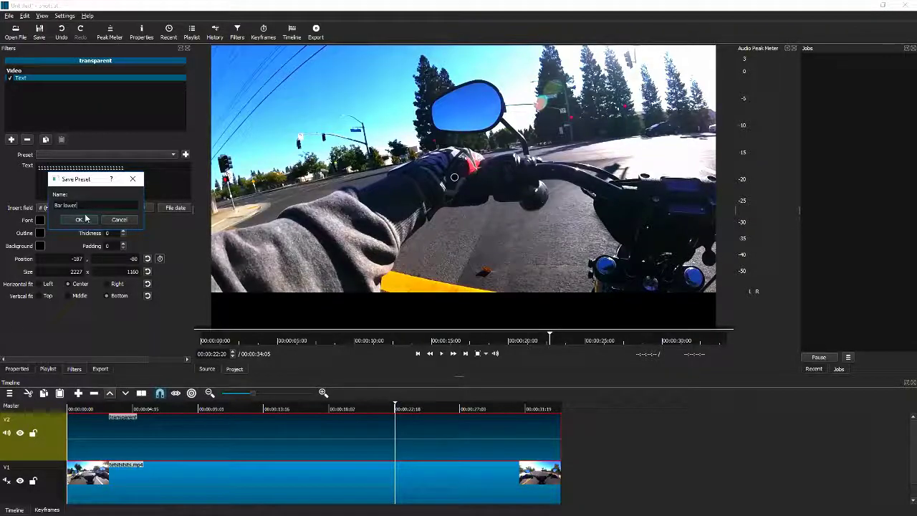
click(79, 220)
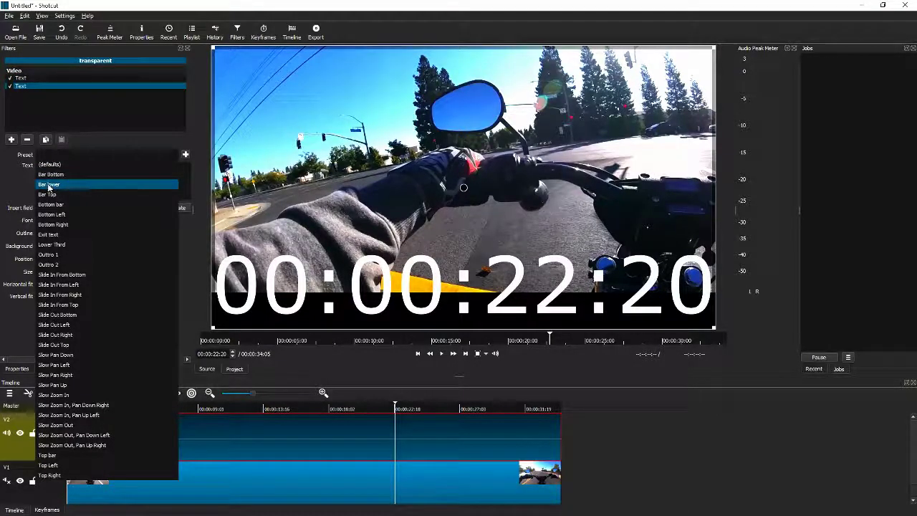
Step: Apply the saved bar preset to the second text filter, removing the big timecode
click(49, 183)
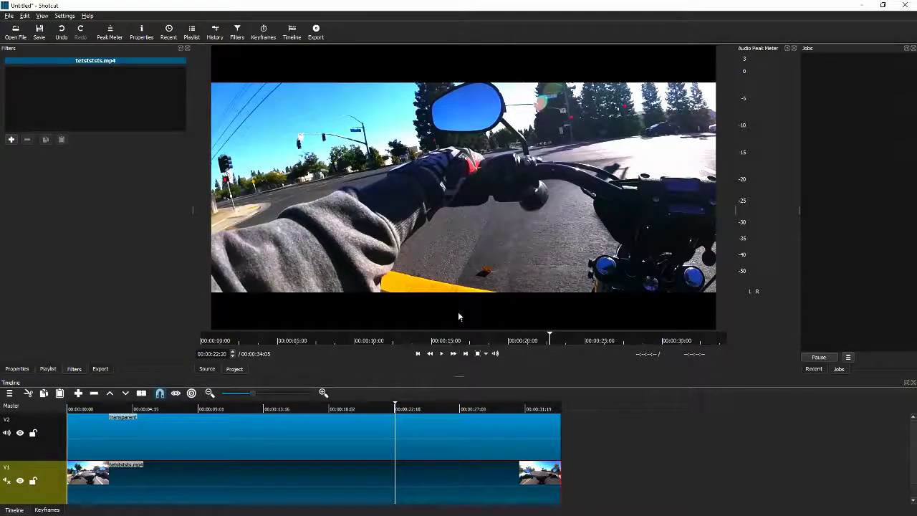
Step: Select the transparent clip and bring up its second text filter for the upper bar
click(123, 417)
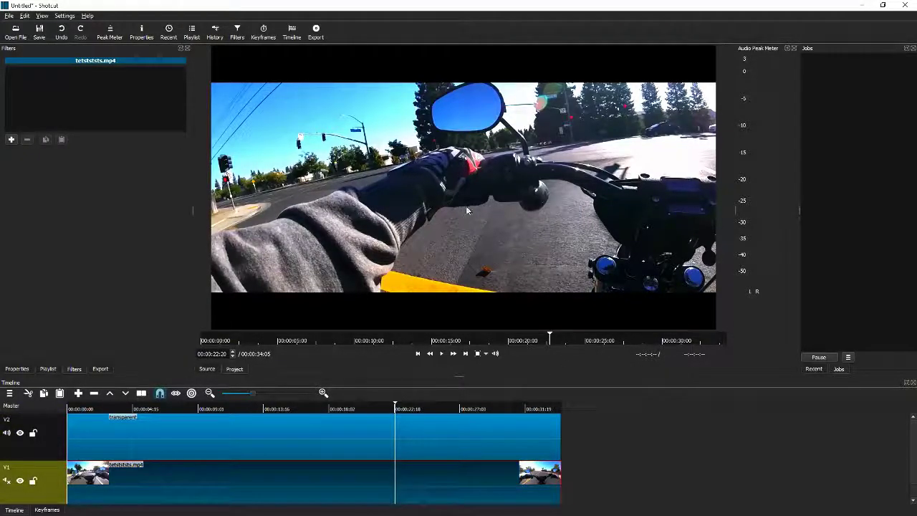
click(122, 417)
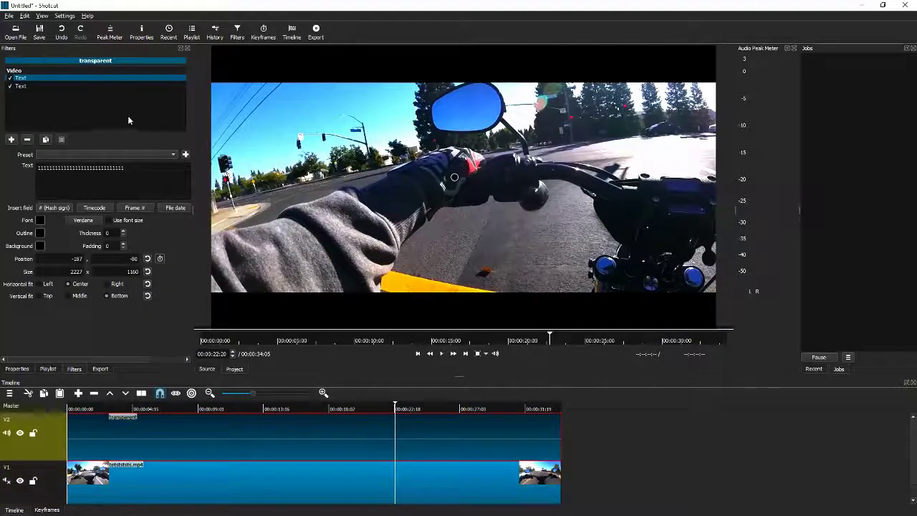
click(22, 77)
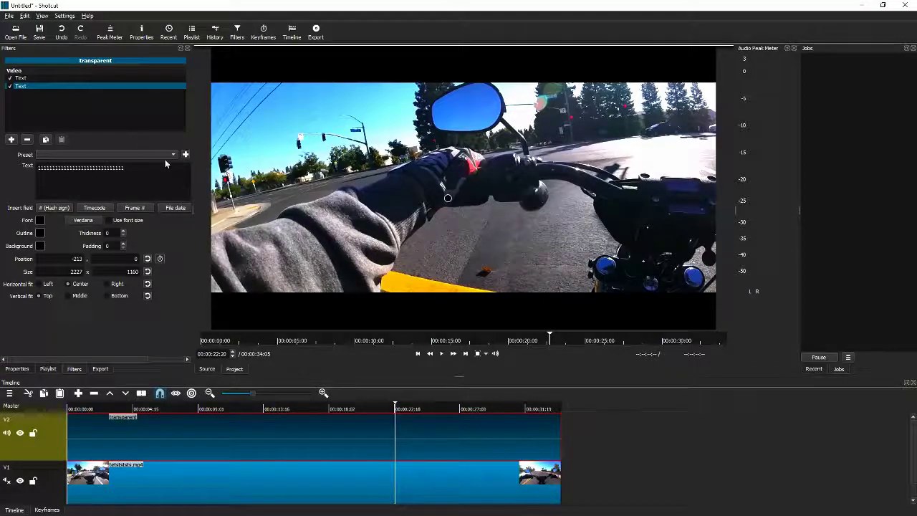
Step: Save the second bar's text filter settings as a preset named 'Bar upper'
click(185, 155)
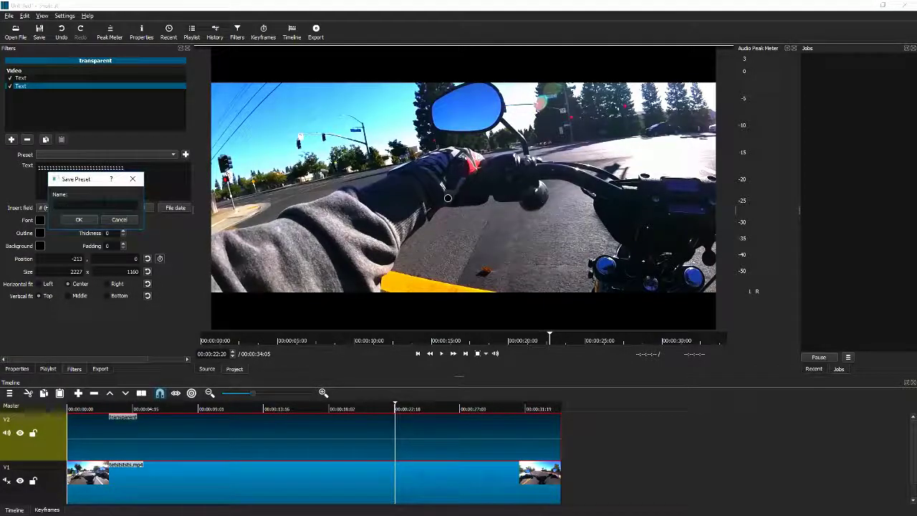
text(Bar upper)
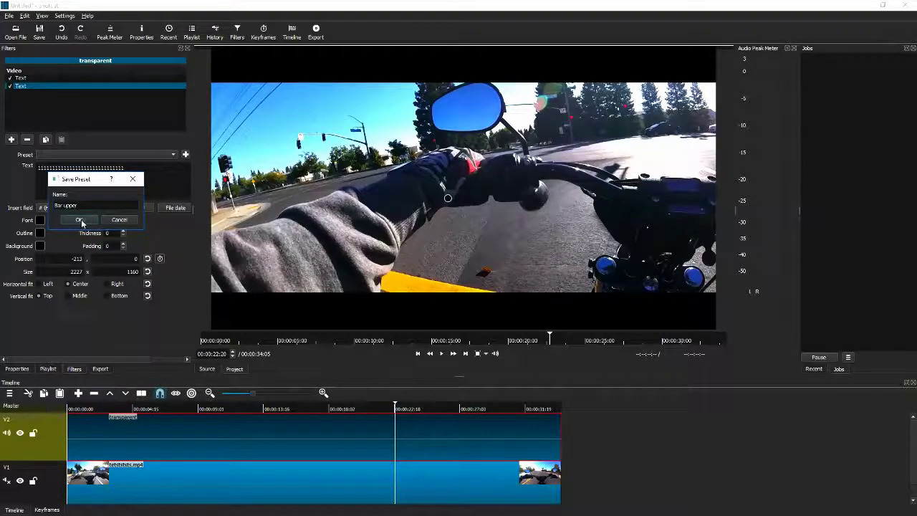
click(79, 219)
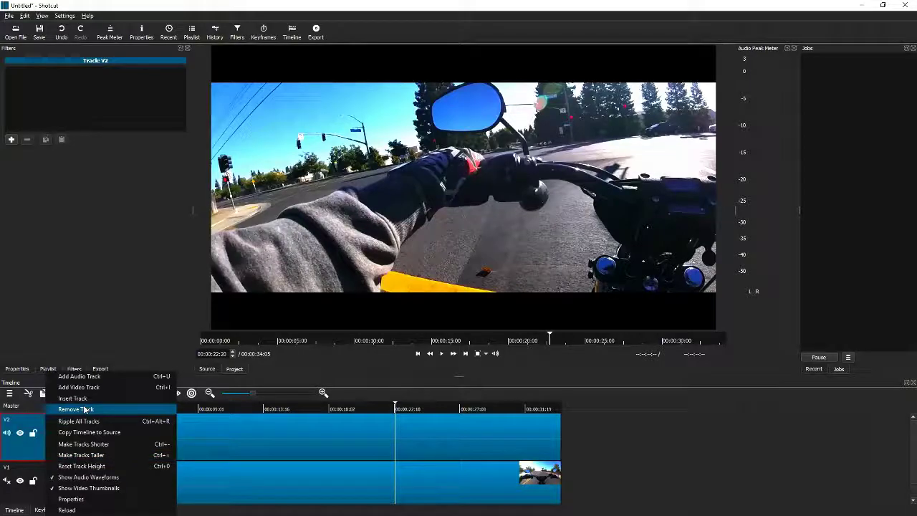
Step: Remove the transparent upper video track so only the motorcycle clip remains
click(74, 408)
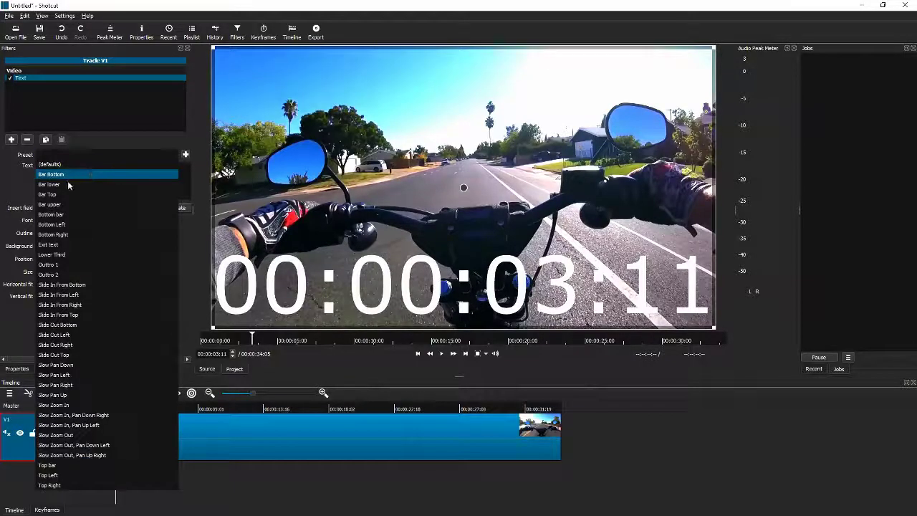
Step: Apply the Bar lower preset and a second text filter with Bar upper to the motorcycle clip
click(49, 183)
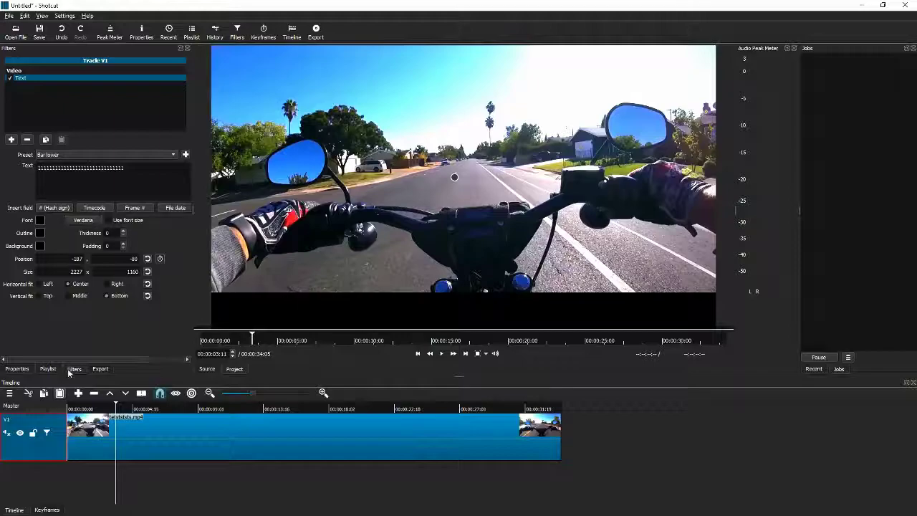
click(11, 139)
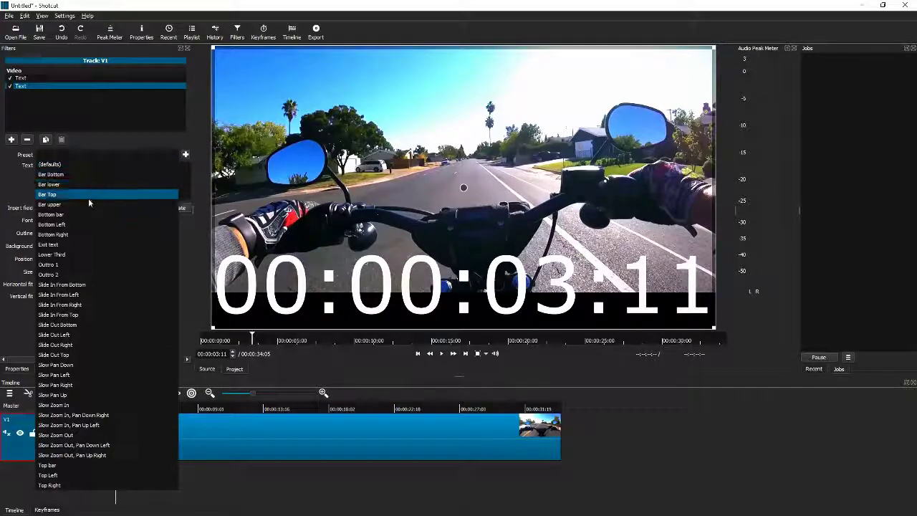
click(51, 204)
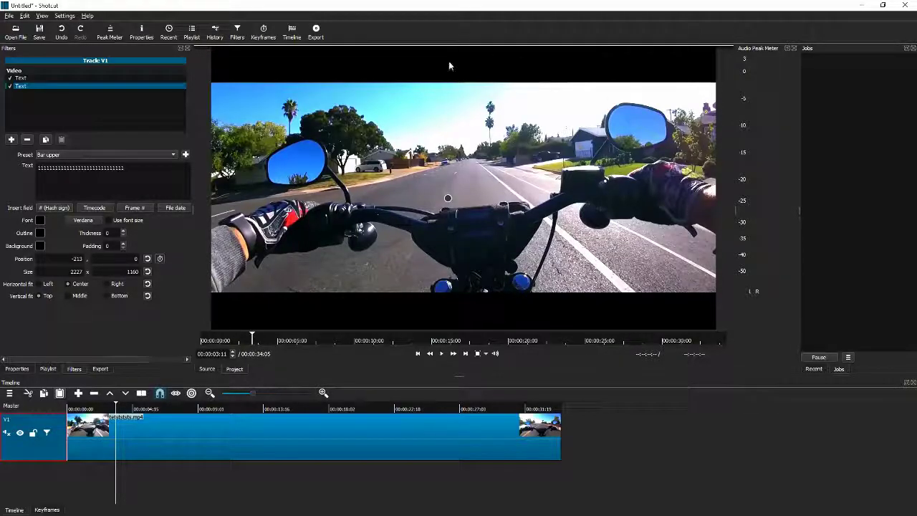
mouse_move(355, 317)
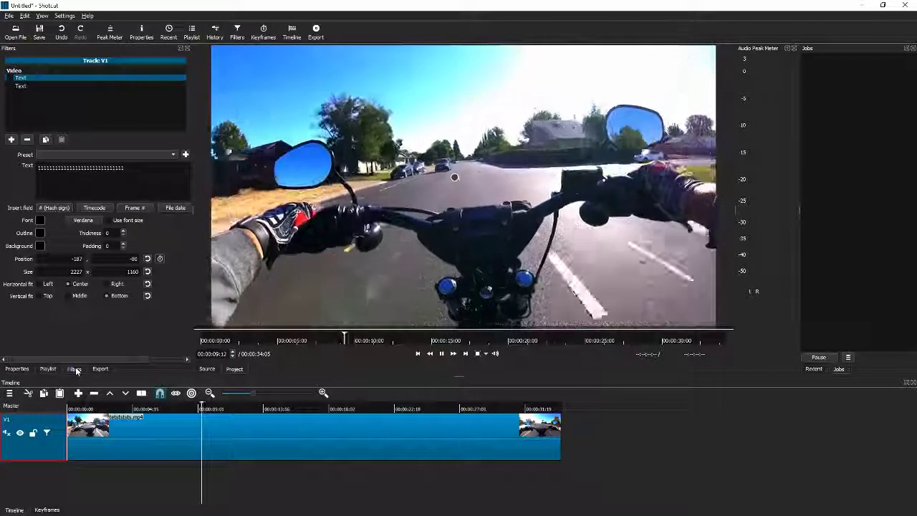
click(372, 341)
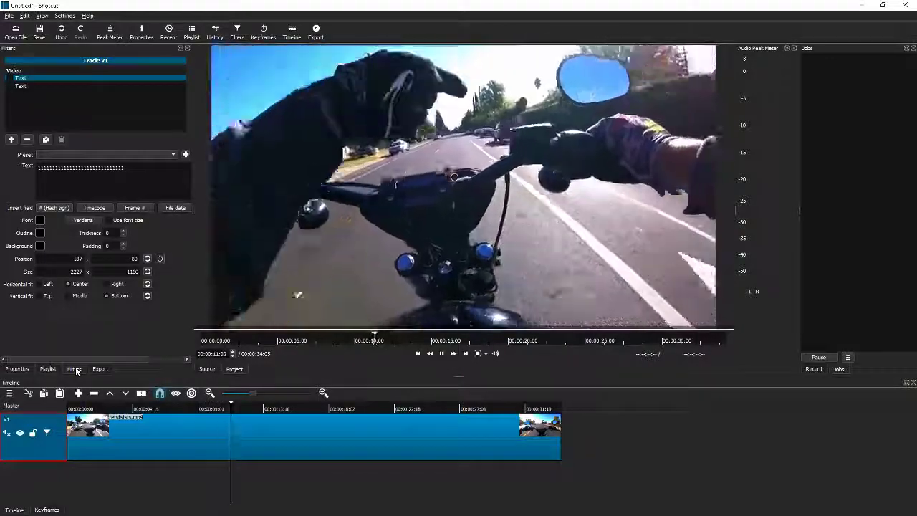
click(384, 340)
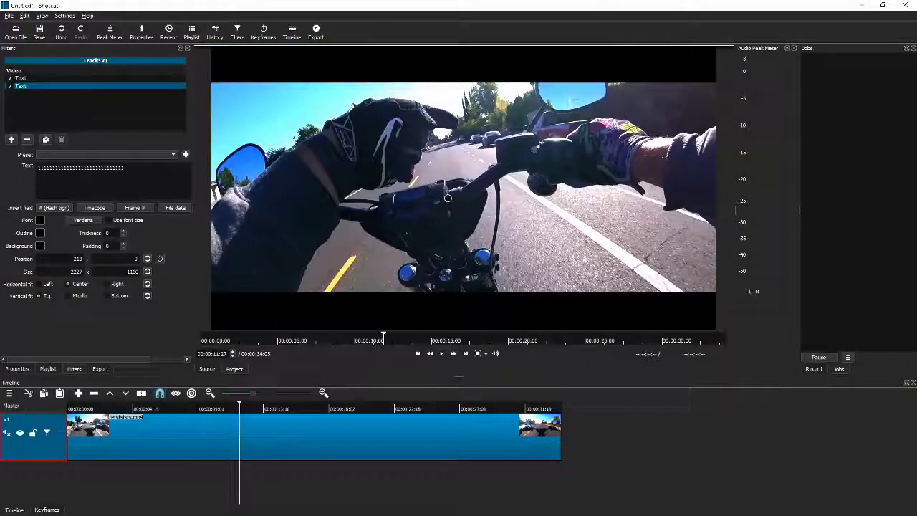
click(441, 353)
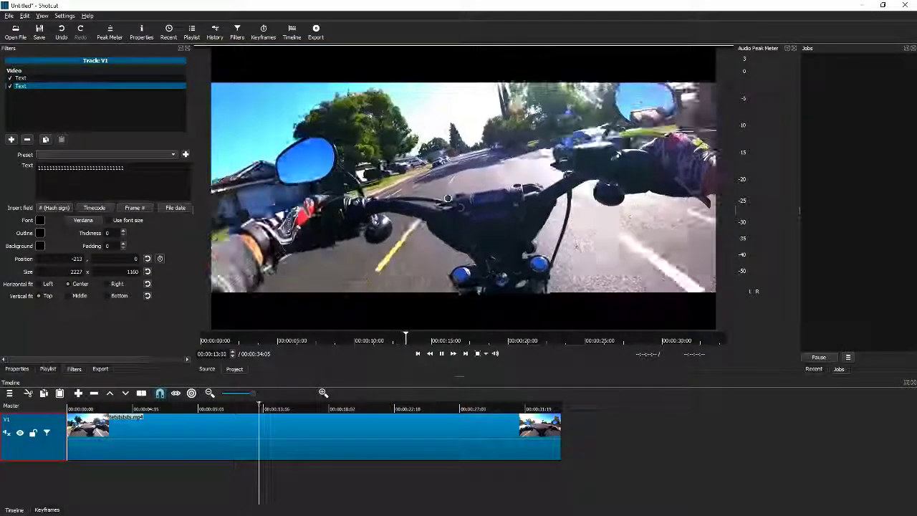